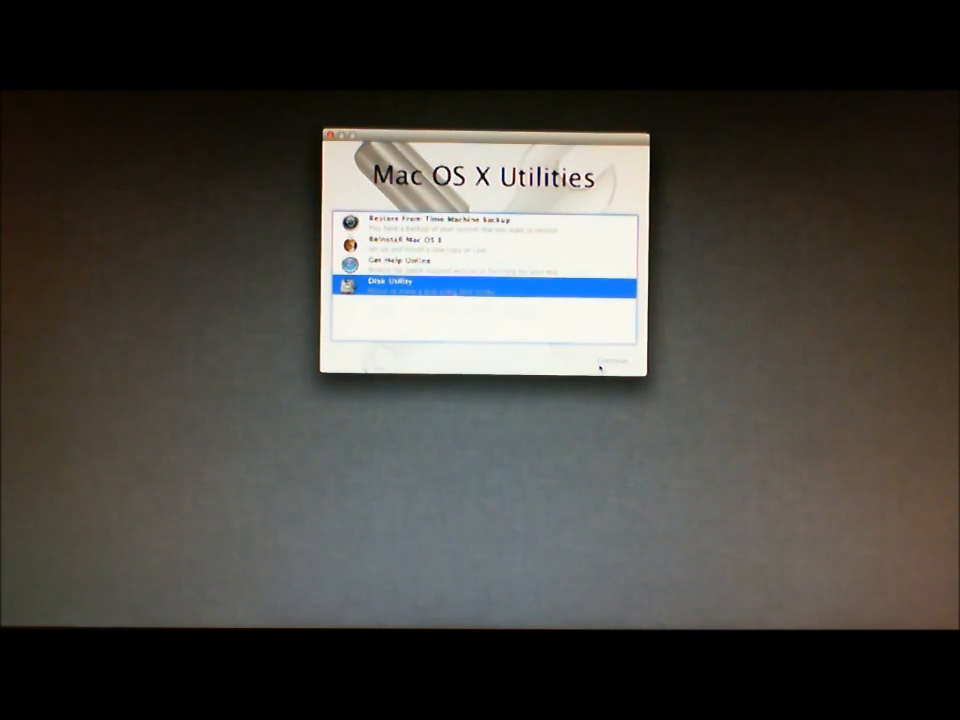
Launch Disk Utility from the Mac OS X Utilities recovery menu
click(604, 360)
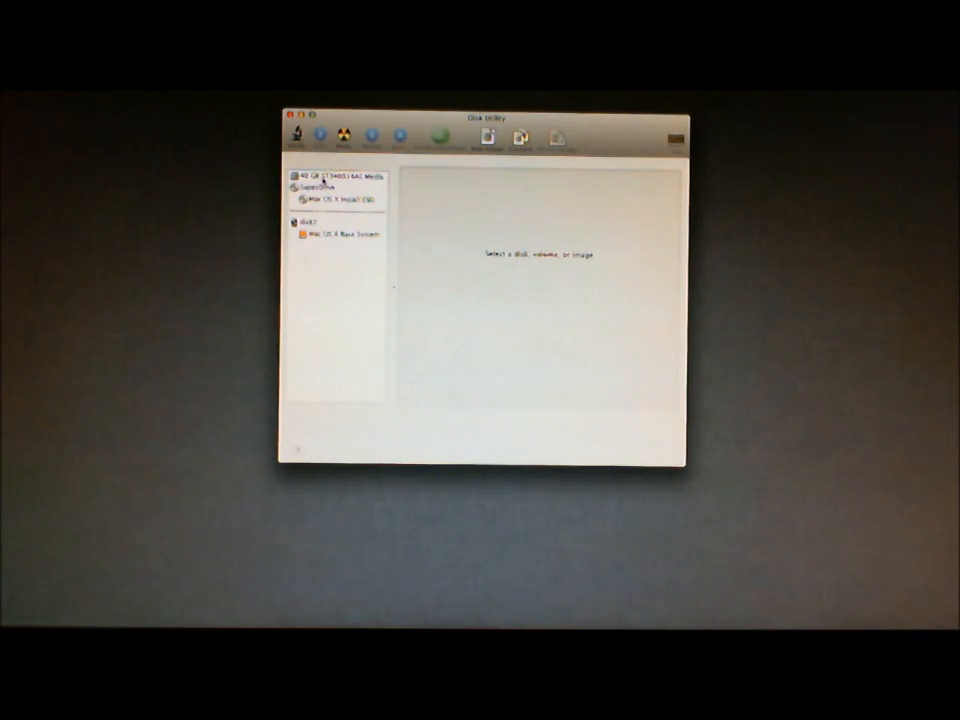
mouse_move(320, 184)
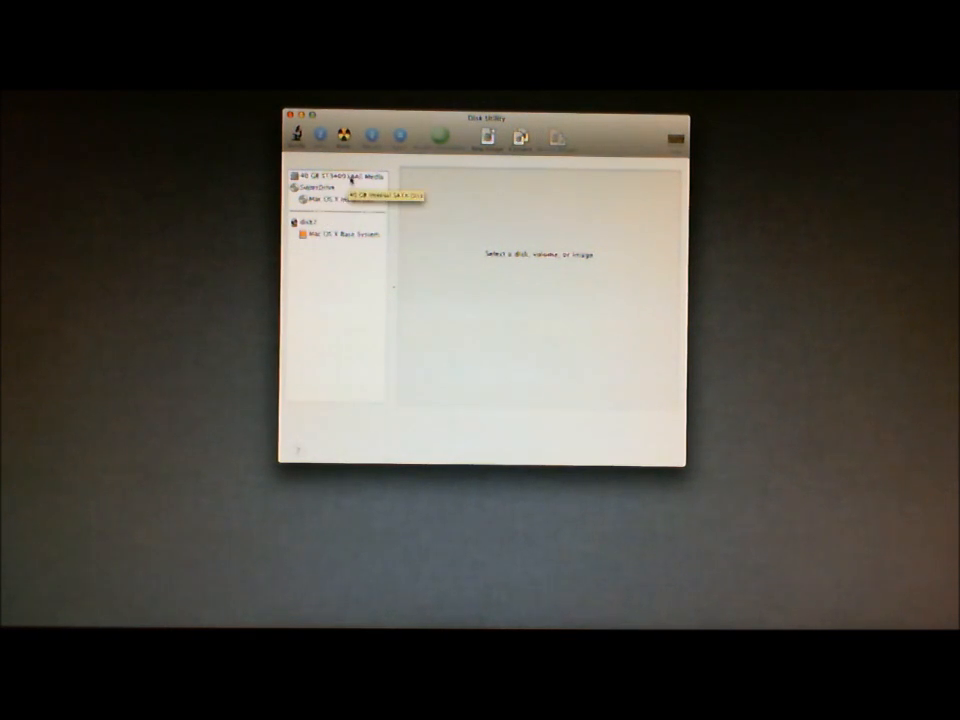
Select the internal ATA hard disk, choose Mac OS Extended (Journaled) format, and reach its Partition options
click(340, 176)
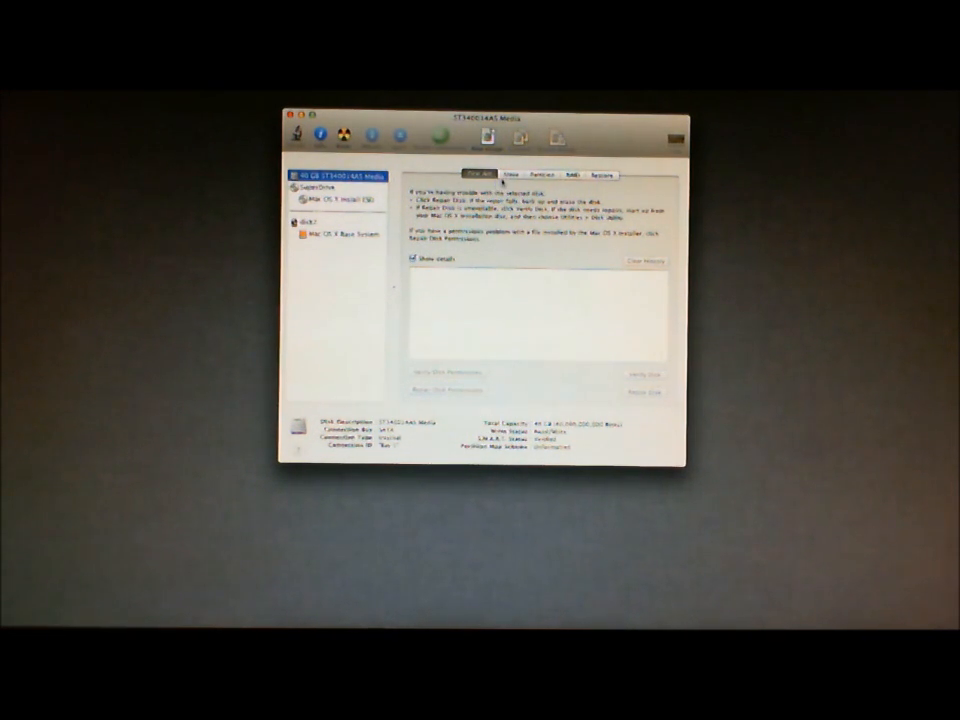
click(506, 174)
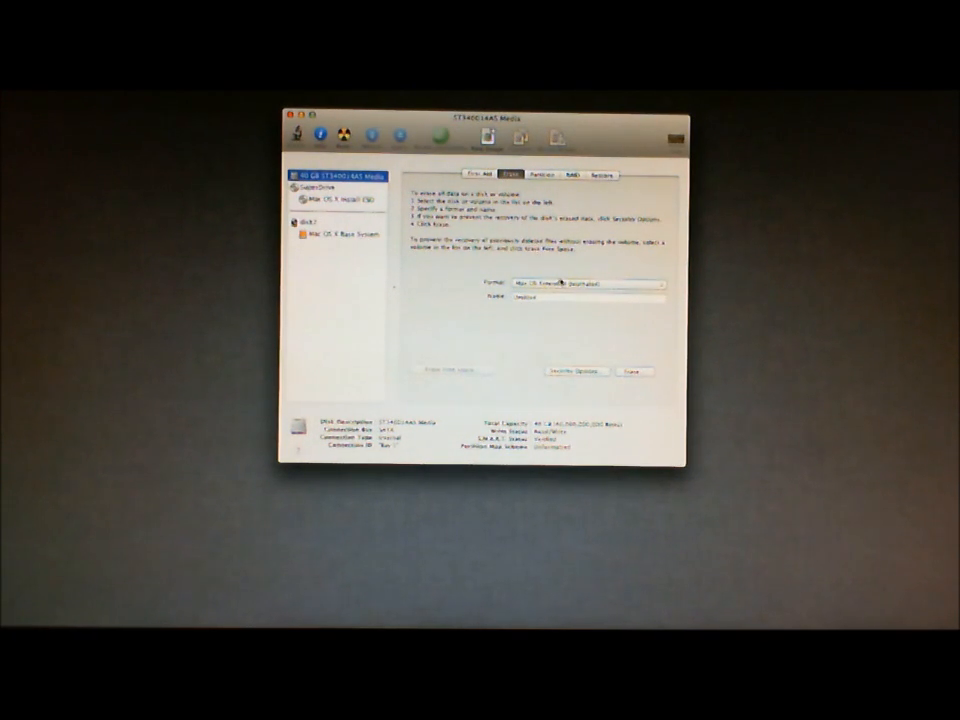
click(590, 282)
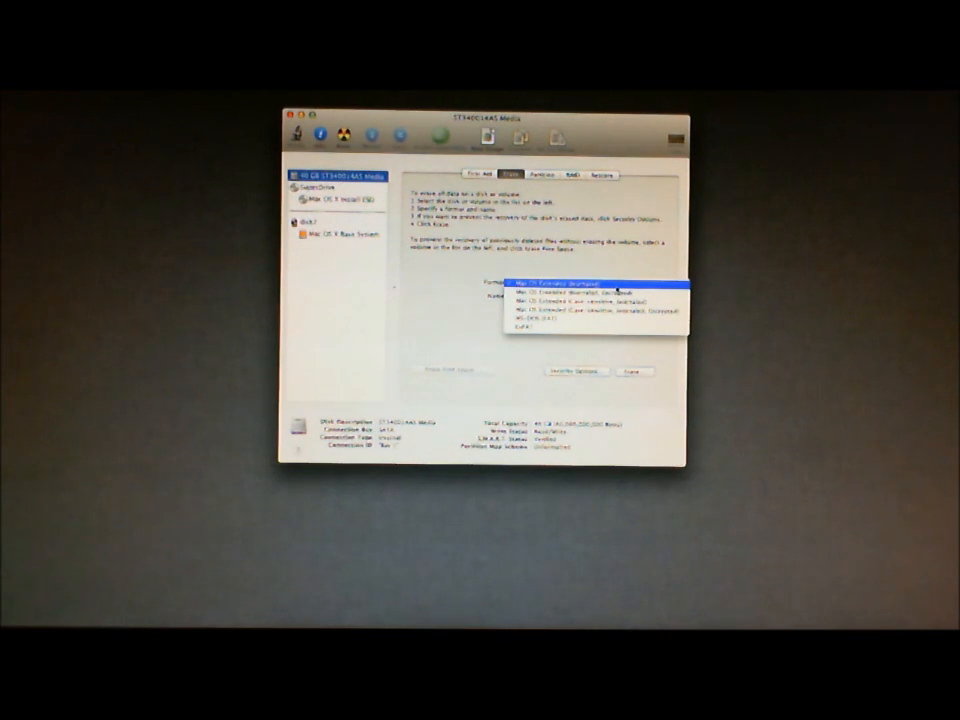
click(592, 282)
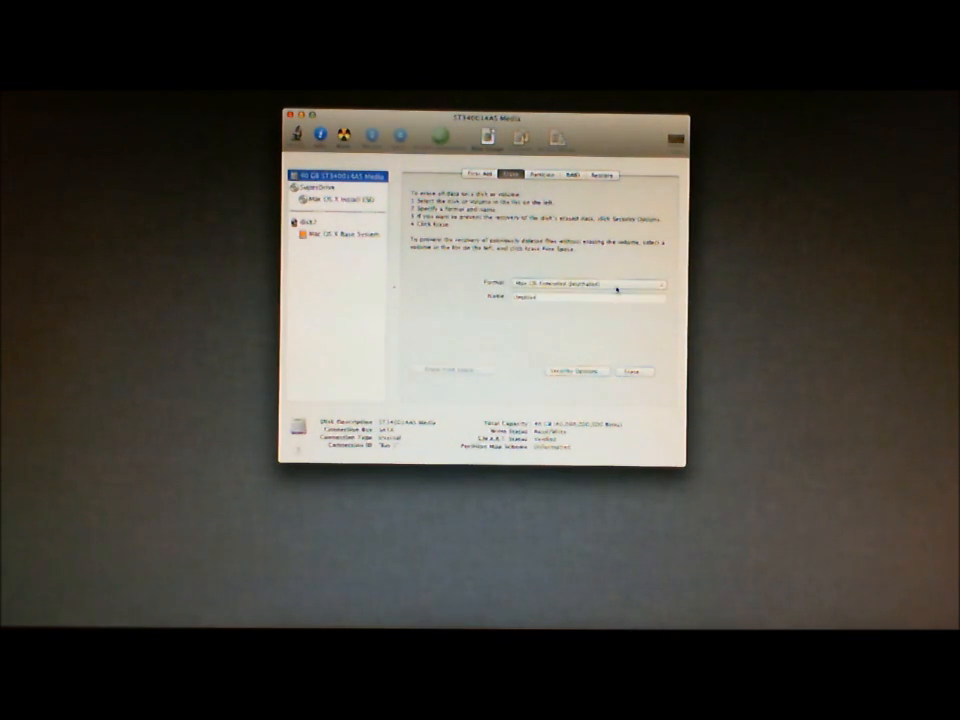
click(540, 176)
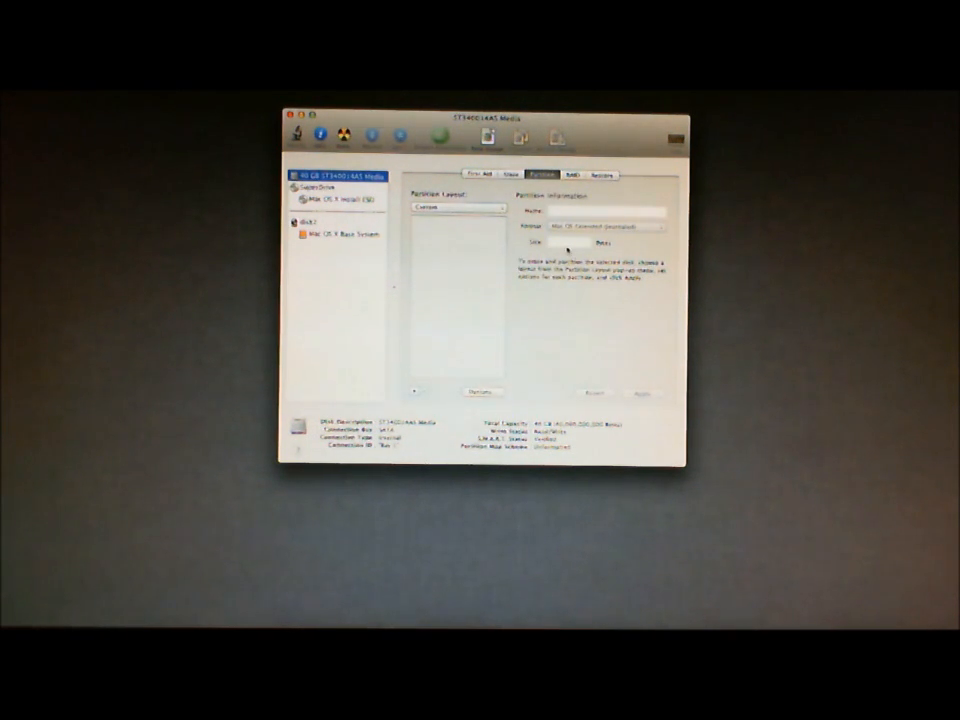
mouse_move(444, 356)
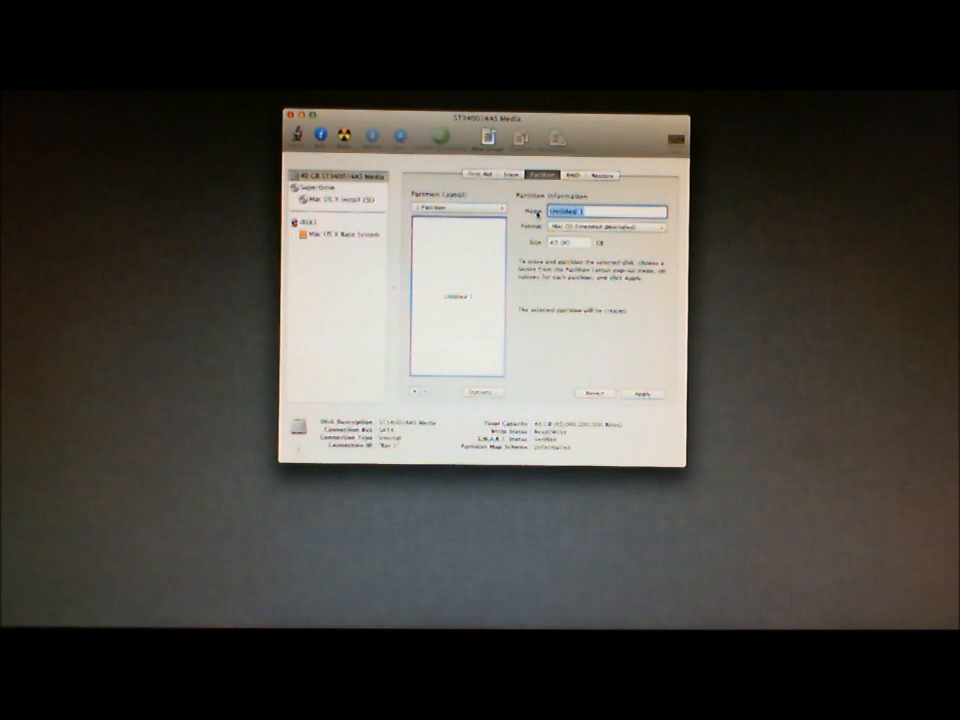
Apply a single partition named Mac HDD to the disk and select the new volume
text(Mac HDD)
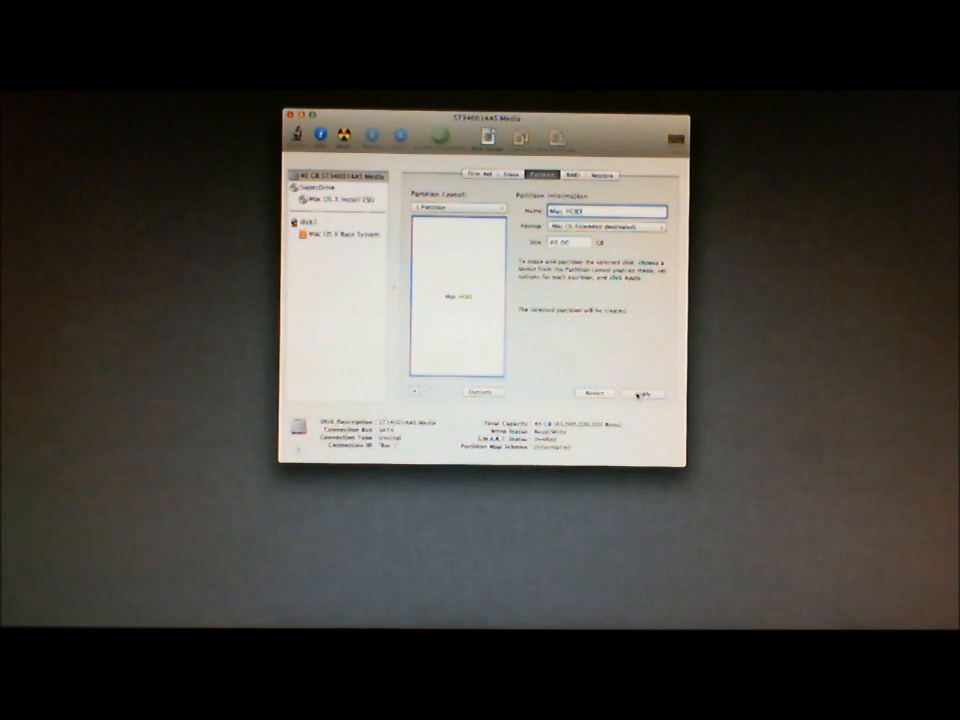
click(642, 392)
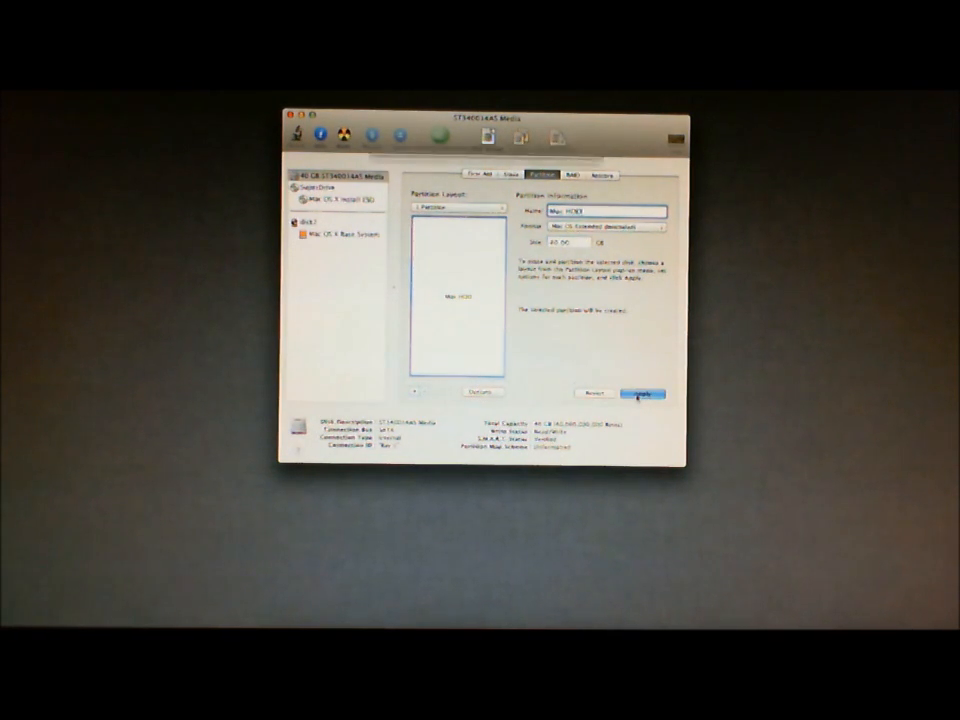
click(640, 392)
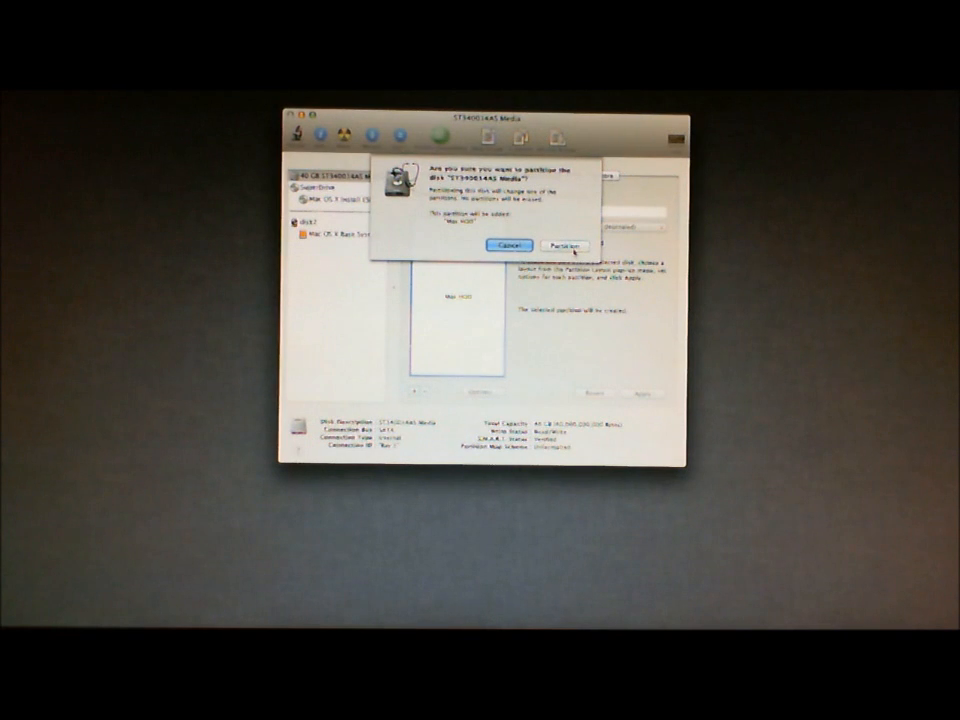
click(564, 246)
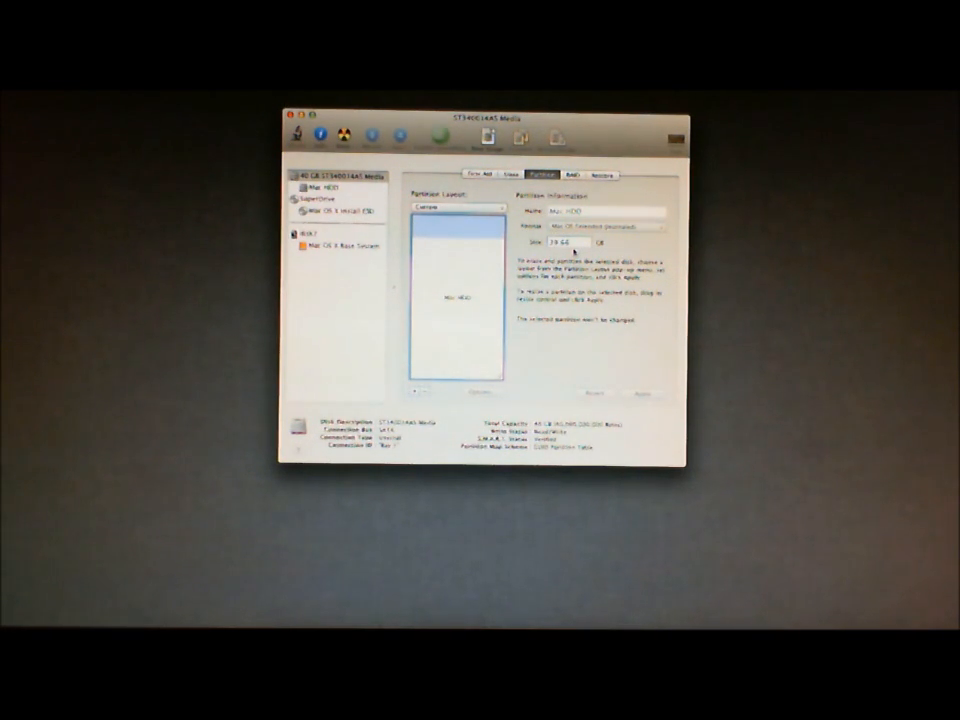
click(320, 188)
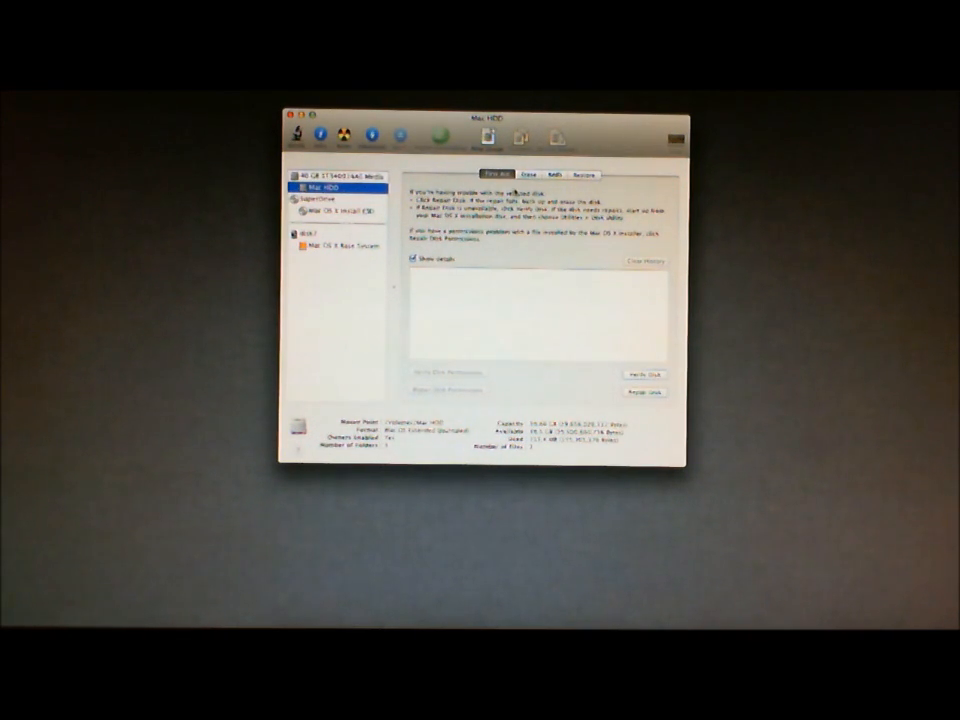
Review the RAID options, quit Disk Utility and choose Reinstall Mac OS X Lion
click(554, 172)
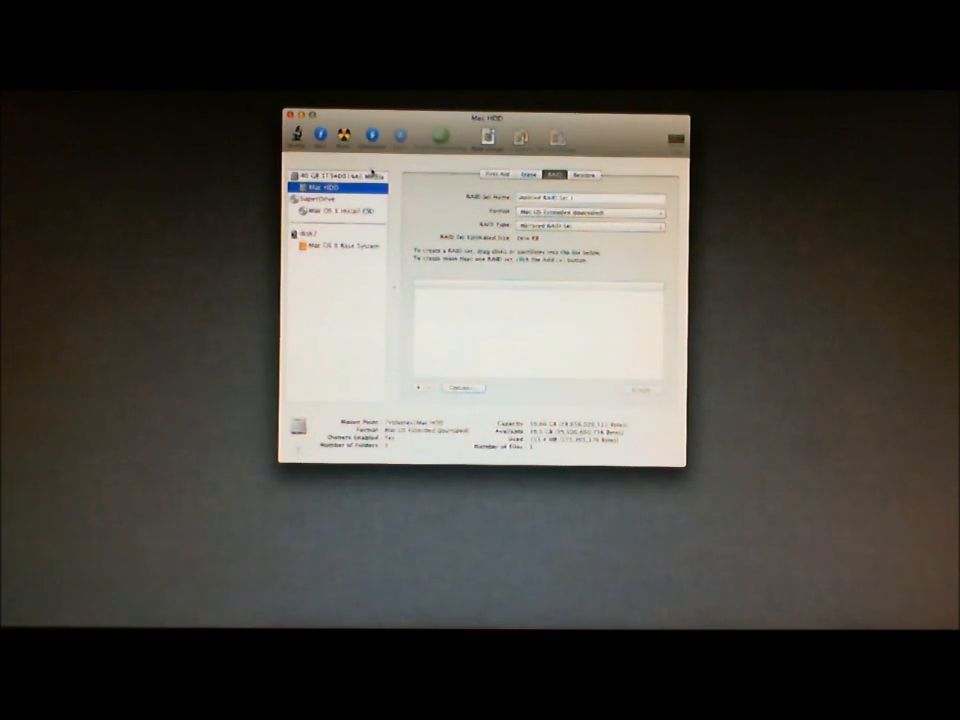
click(332, 172)
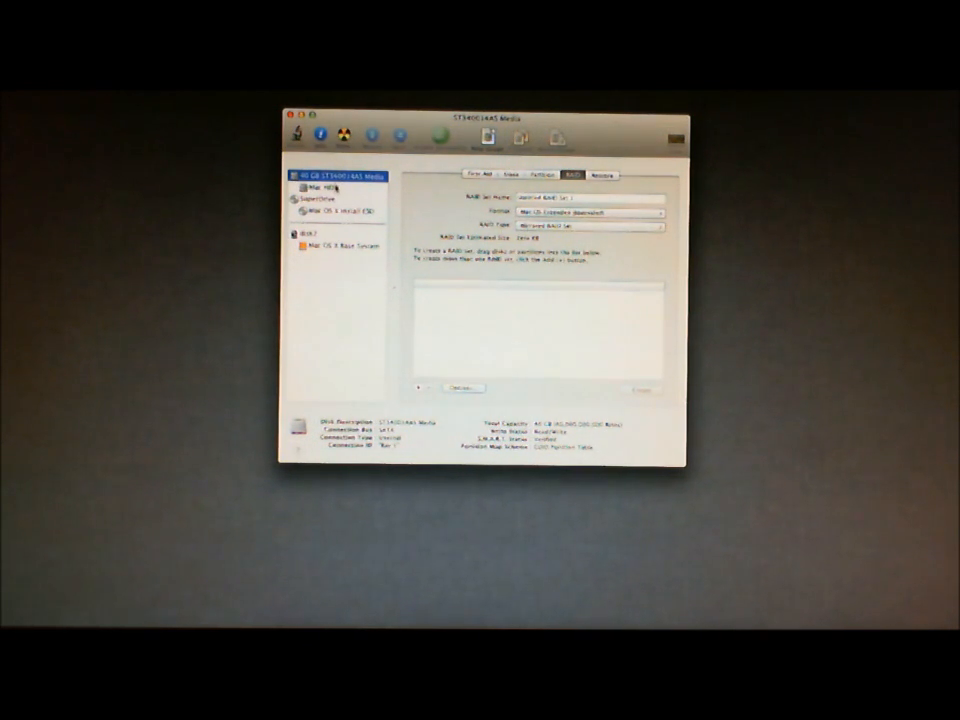
click(320, 188)
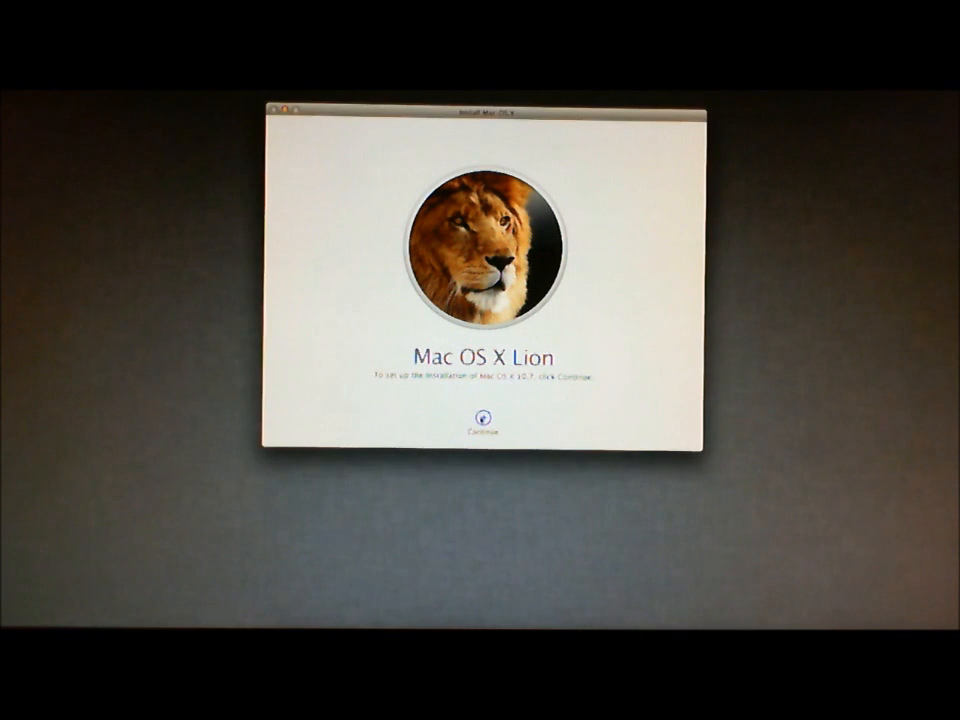
Agree to the license and start installing Lion with Mac HDD as the destination
click(480, 418)
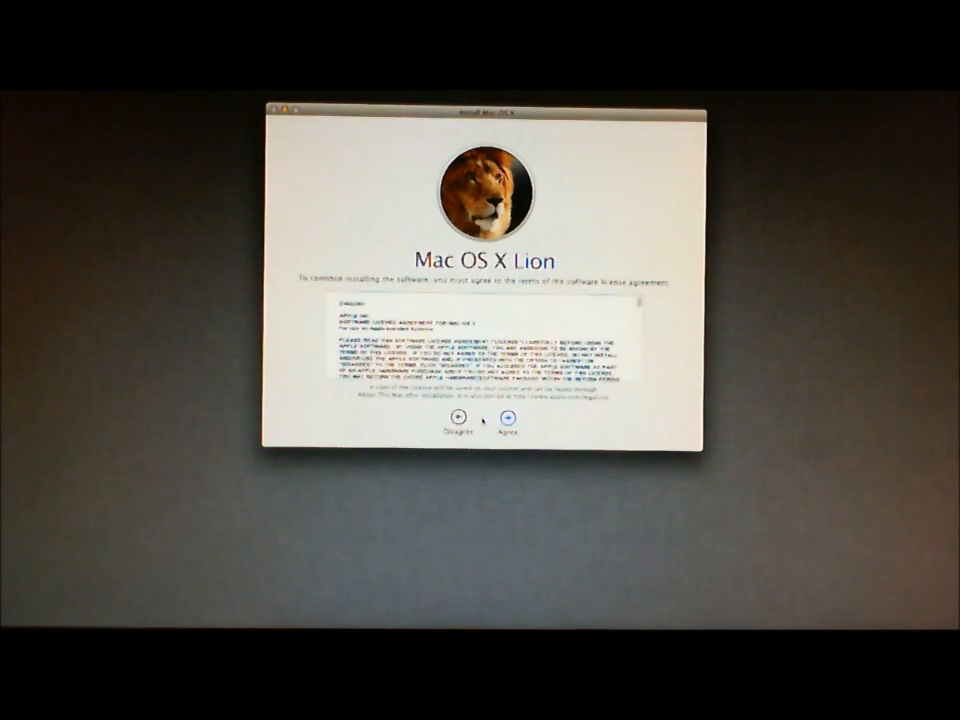
click(512, 424)
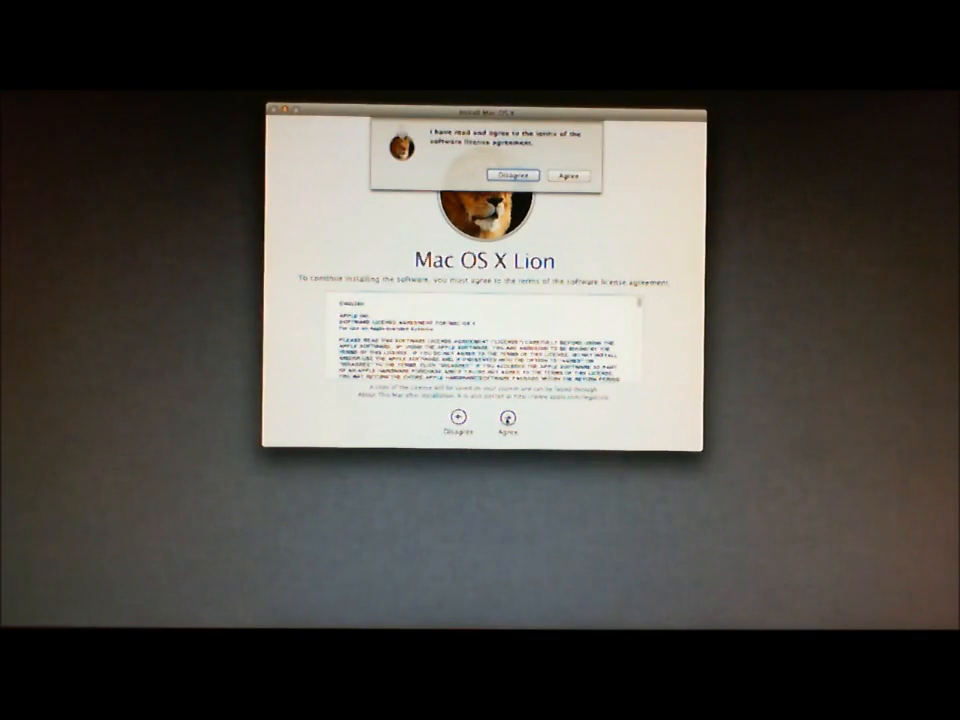
click(568, 176)
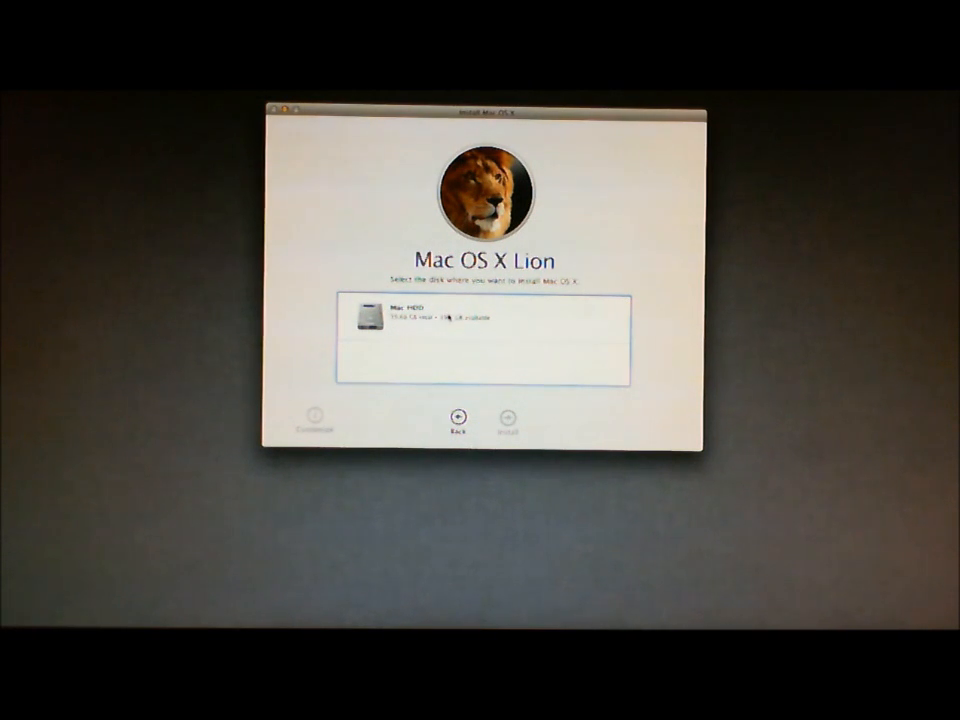
click(480, 316)
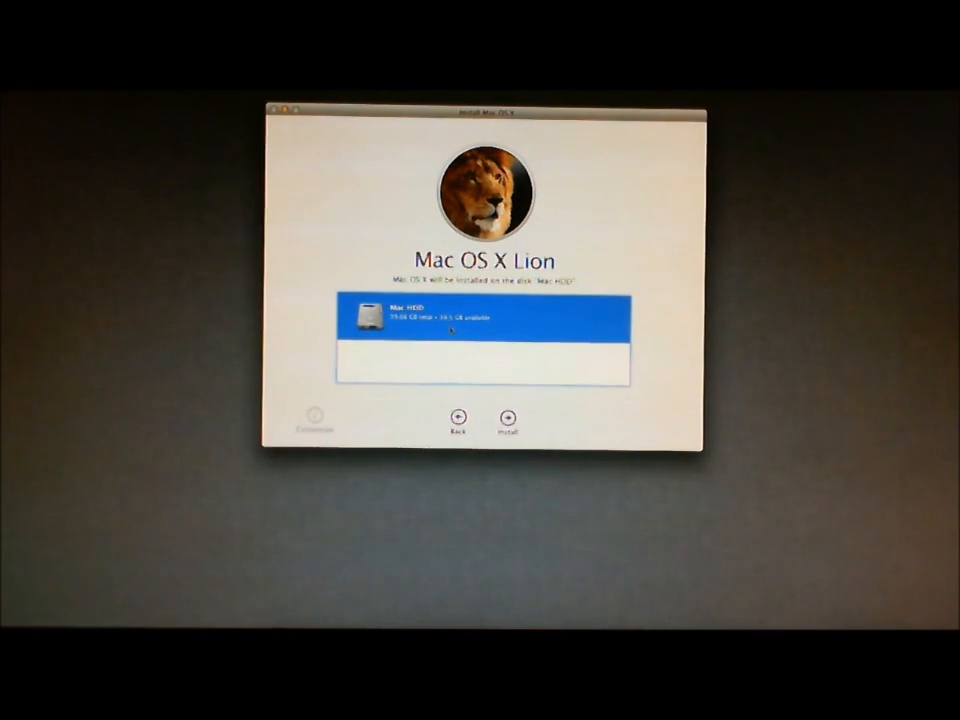
click(510, 418)
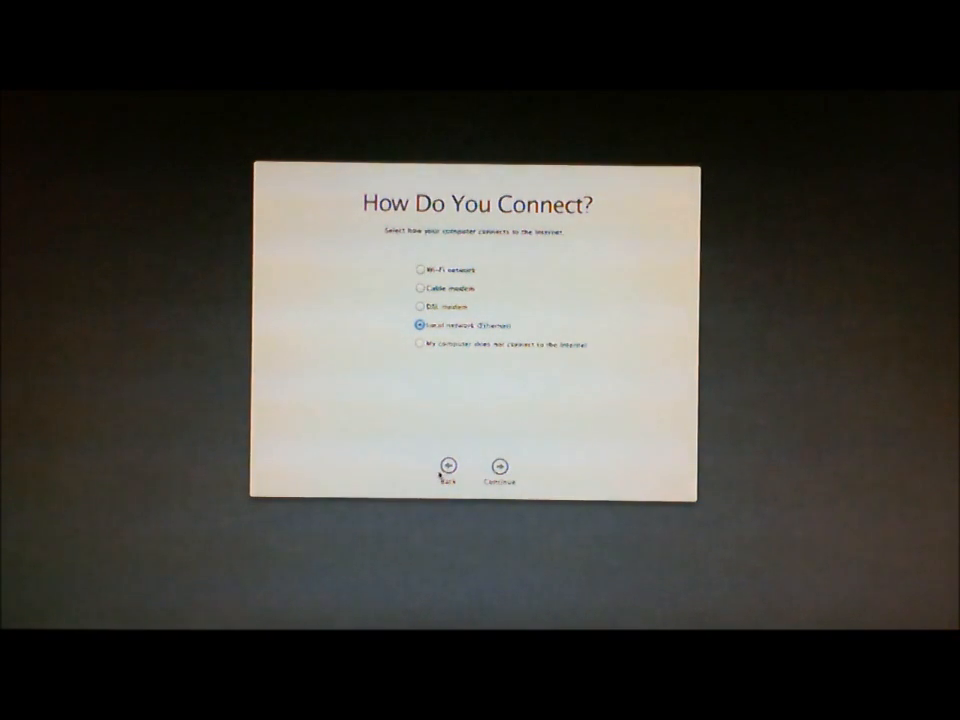
Continue setup using the local Ethernet network connection
click(500, 468)
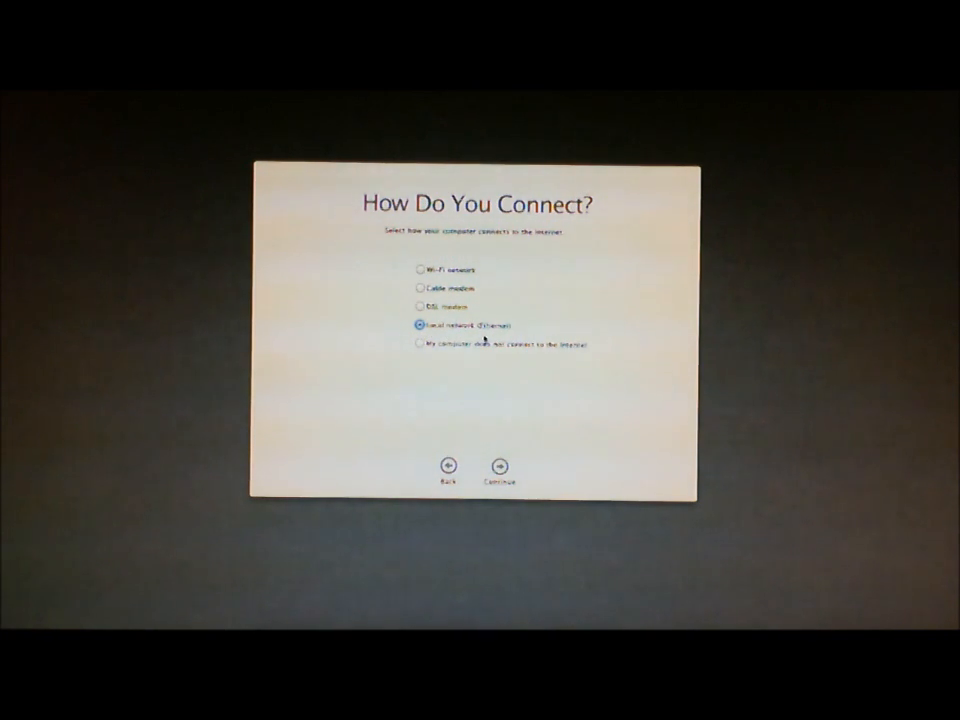
click(500, 468)
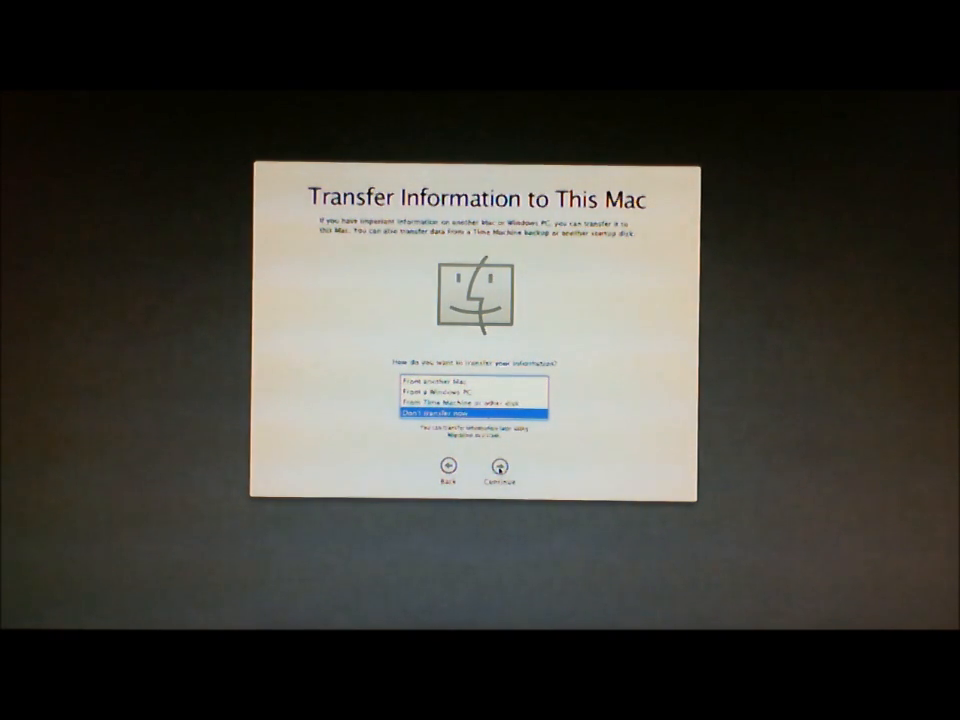
Skip transferring information and signing in with an Apple ID to reach Registration
click(500, 468)
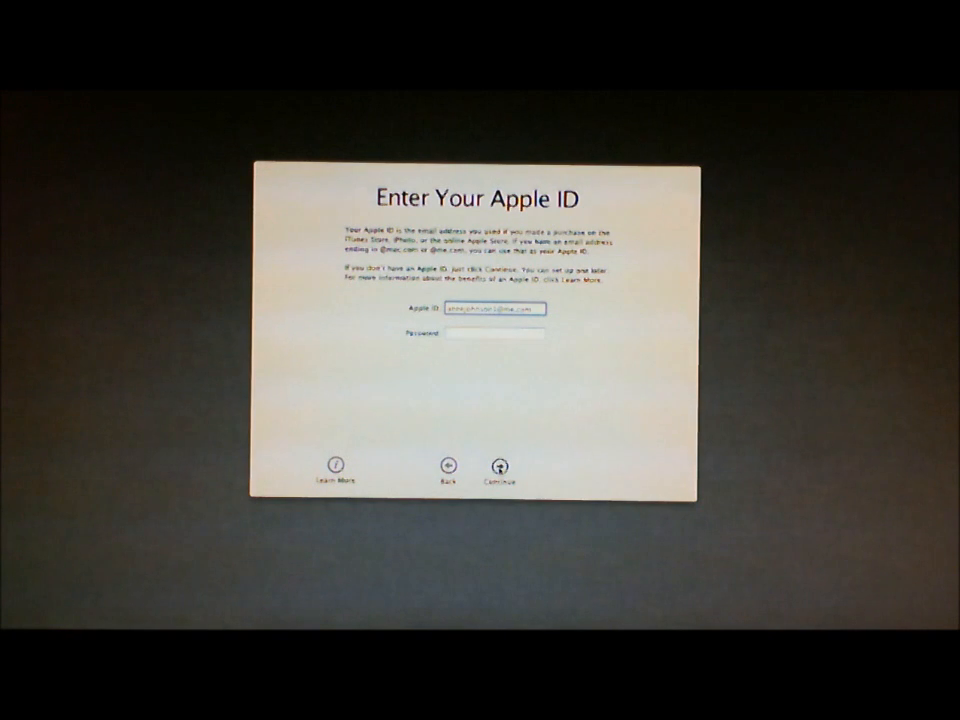
click(500, 466)
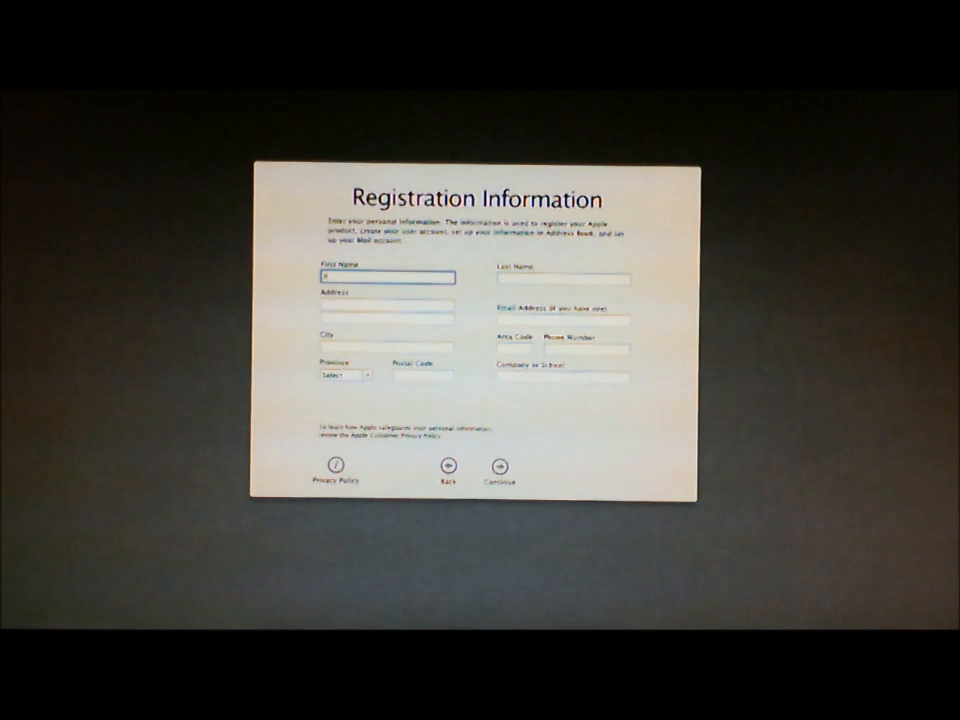
Enter 'Last' as the last name and submit the registration details
click(564, 280)
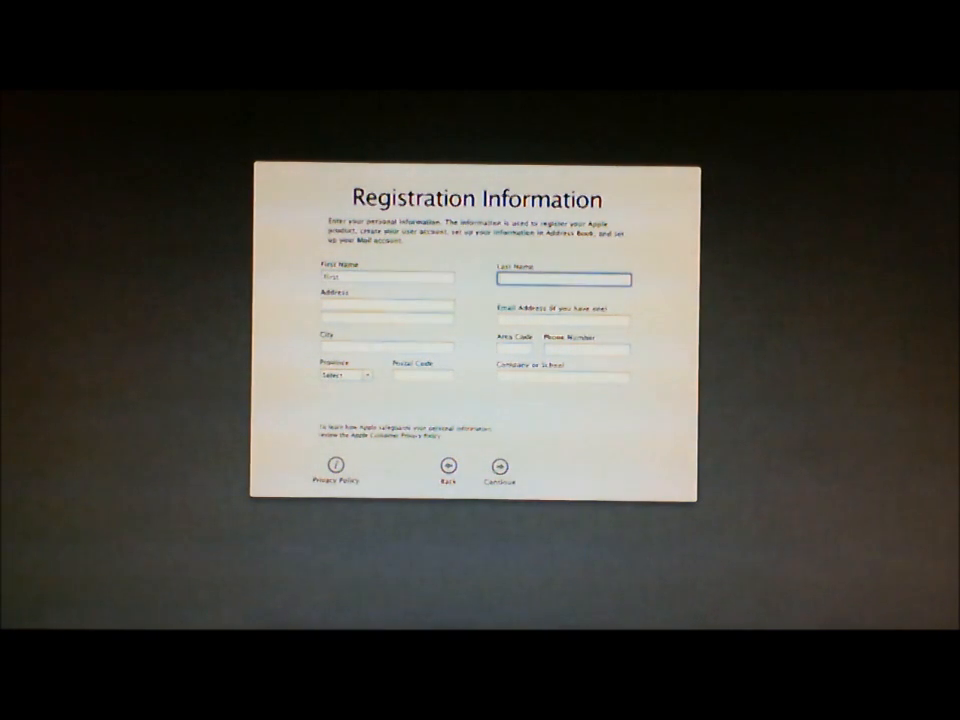
text(Last)
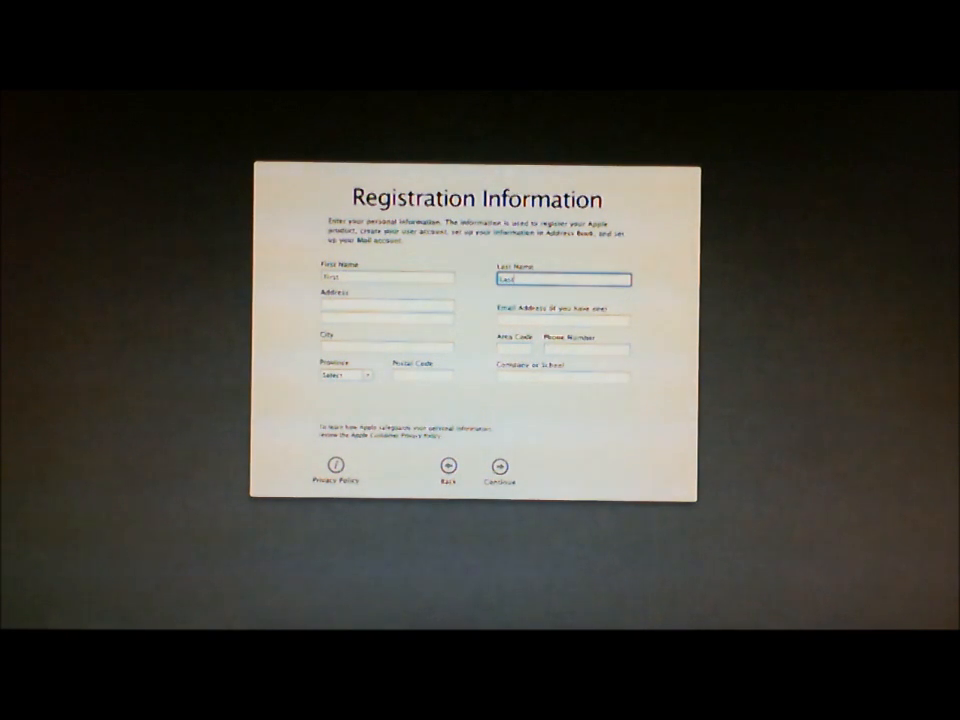
click(500, 468)
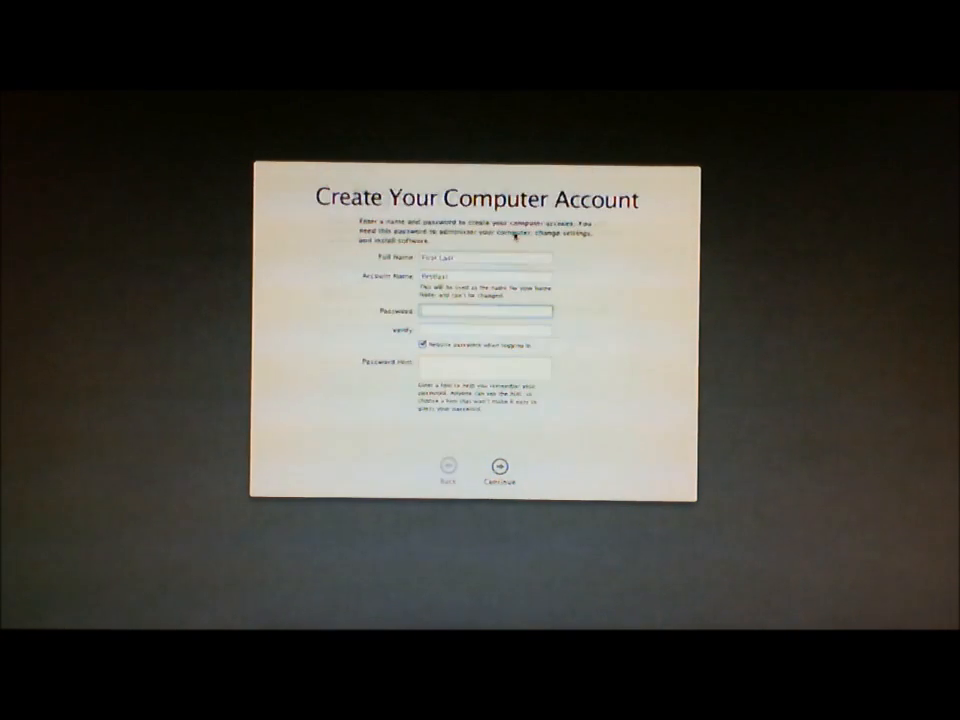
Dismiss the missing-password warning, enter 'password' with its verification, and continue
click(484, 312)
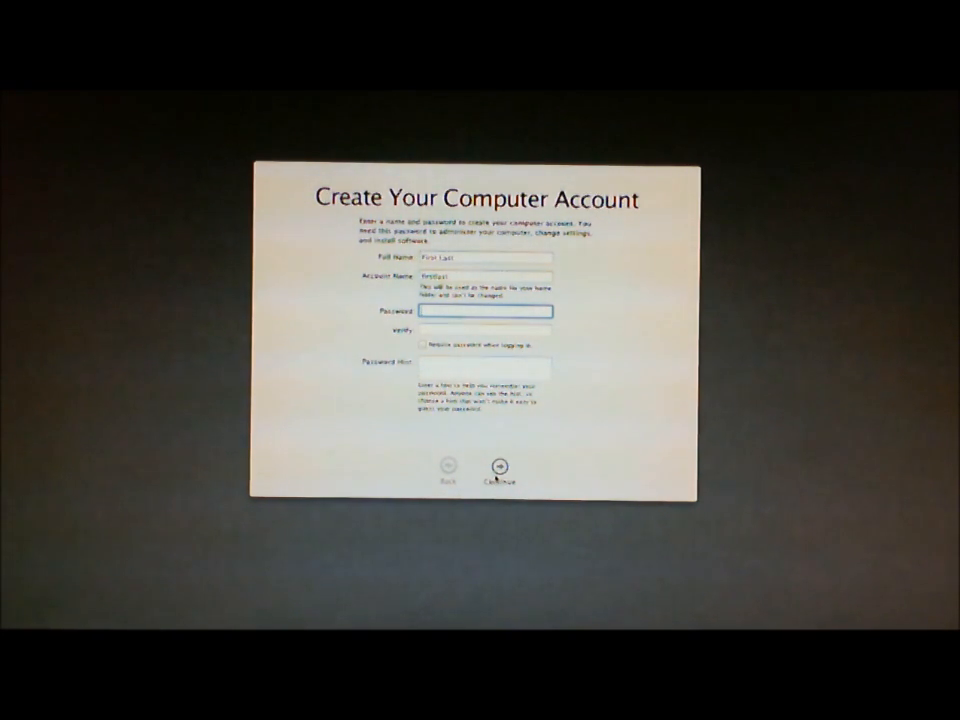
click(500, 468)
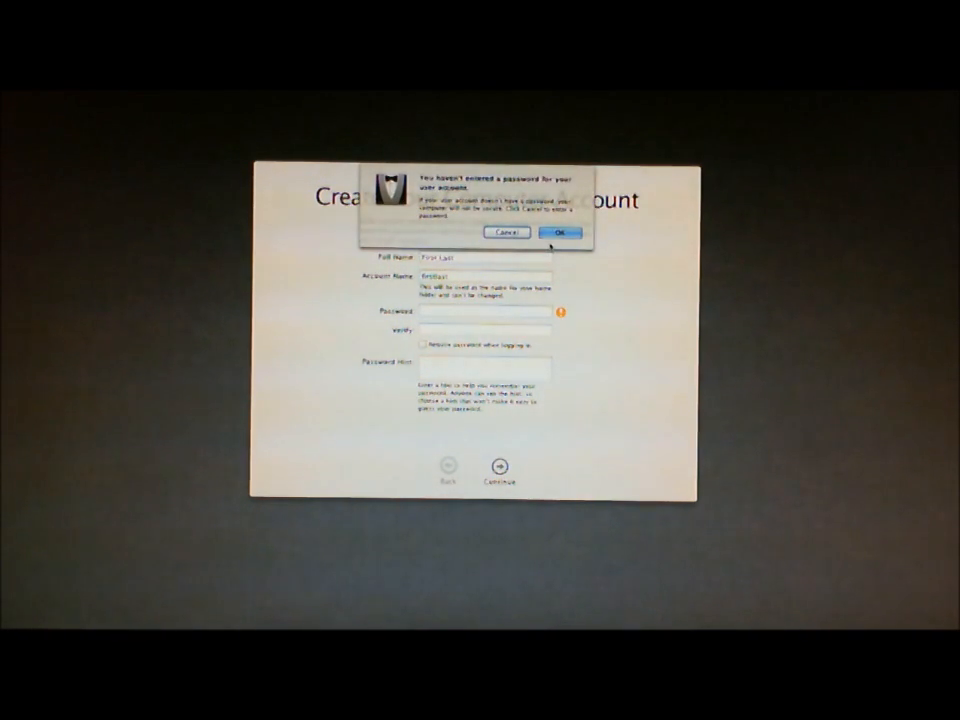
click(560, 232)
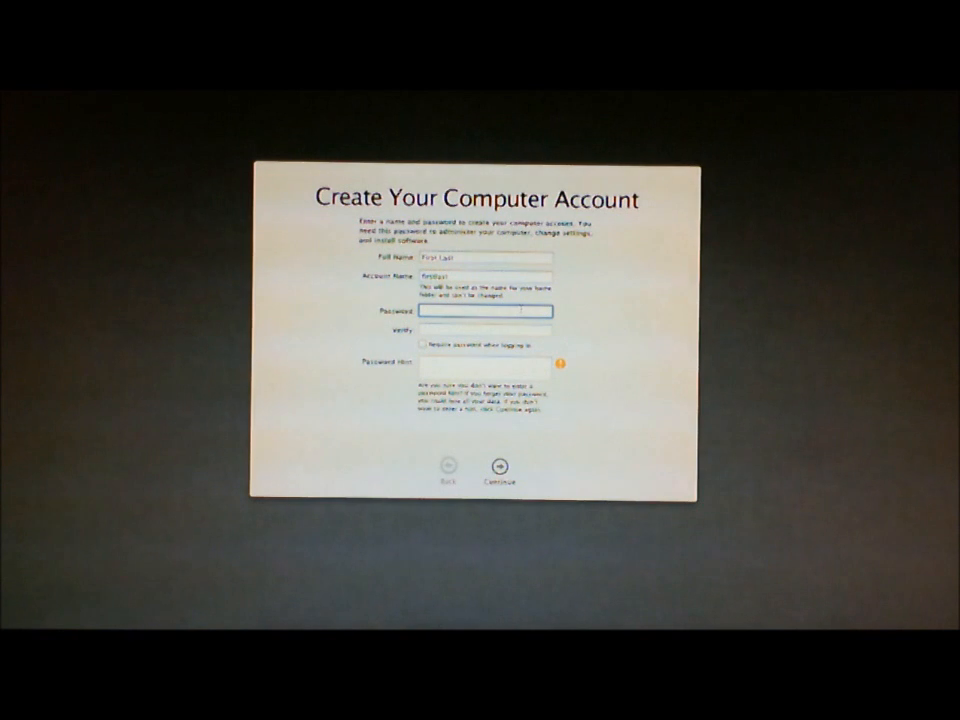
text(•)
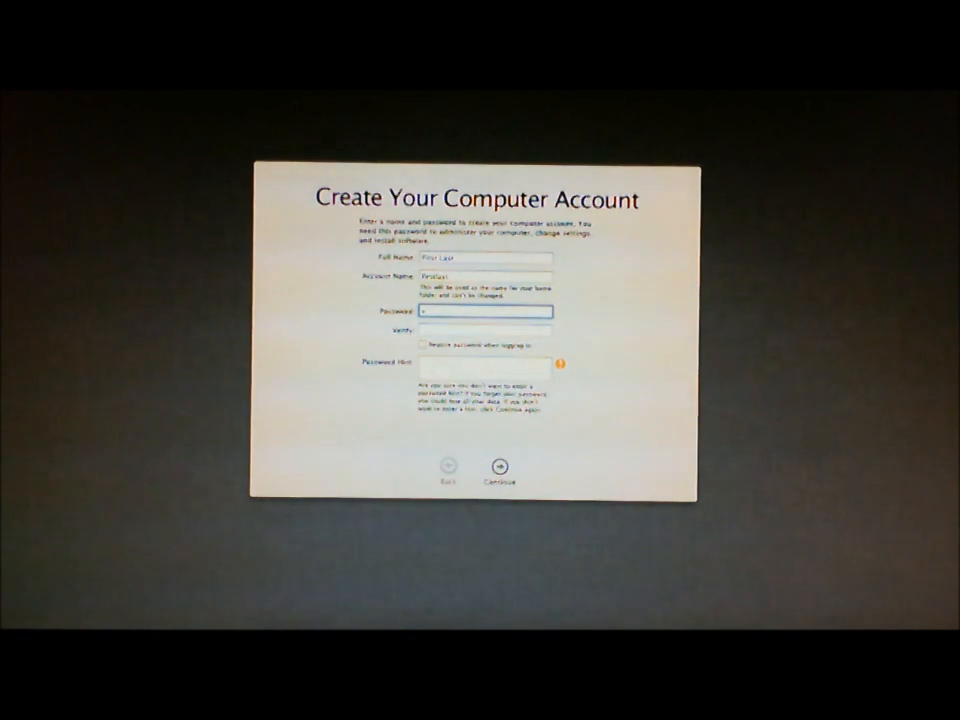
text(password)
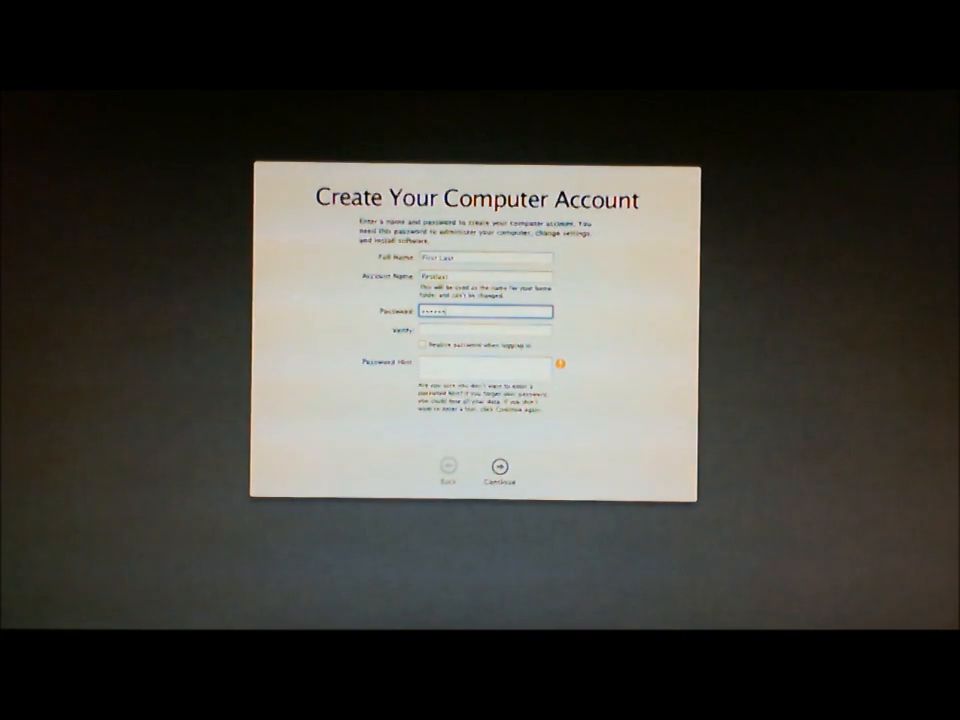
click(486, 330)
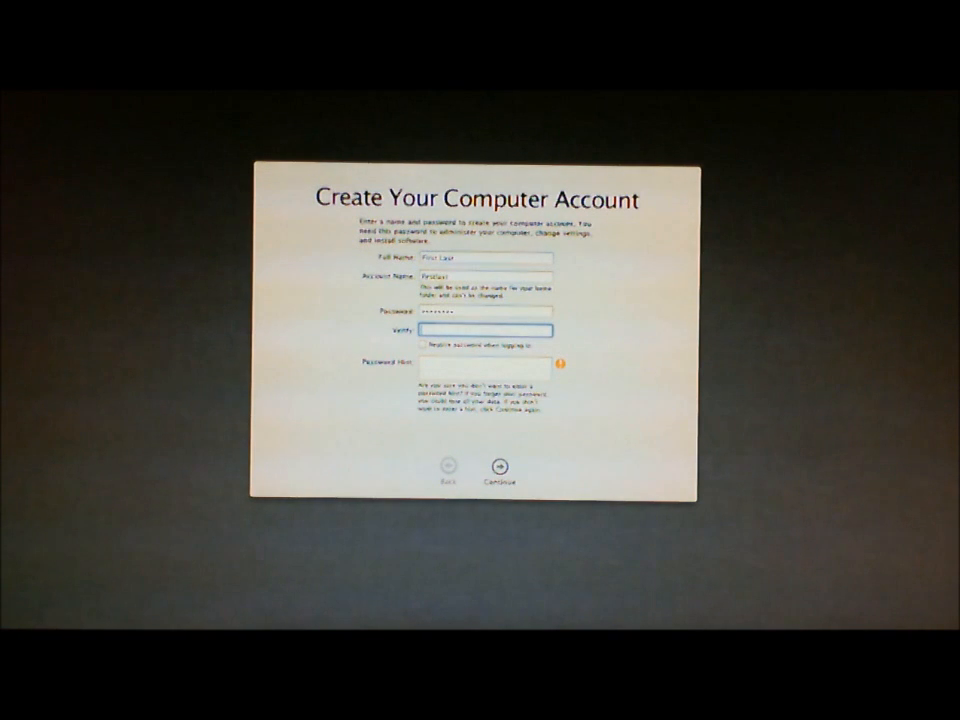
text(••••)
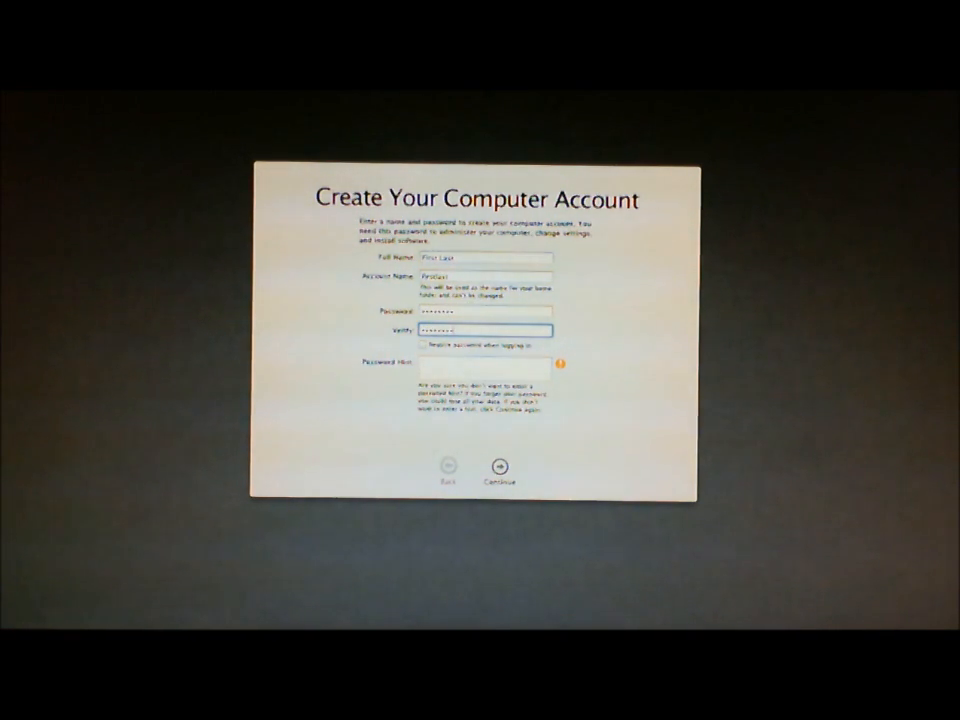
click(500, 468)
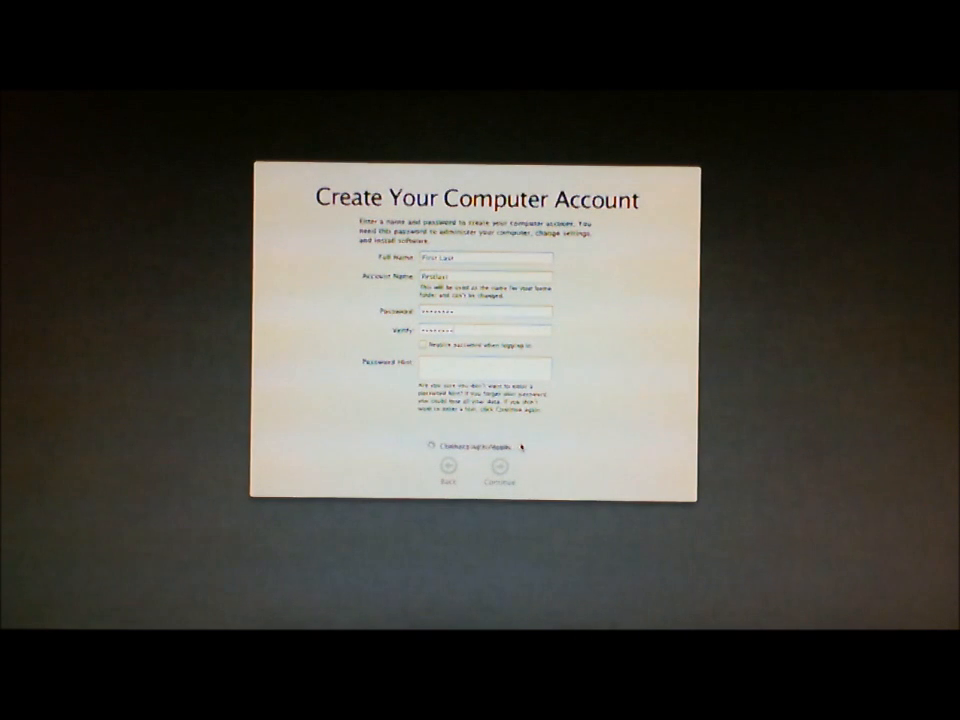
Create the account, pick the closest city for the time zone, and start using Lion
click(500, 470)
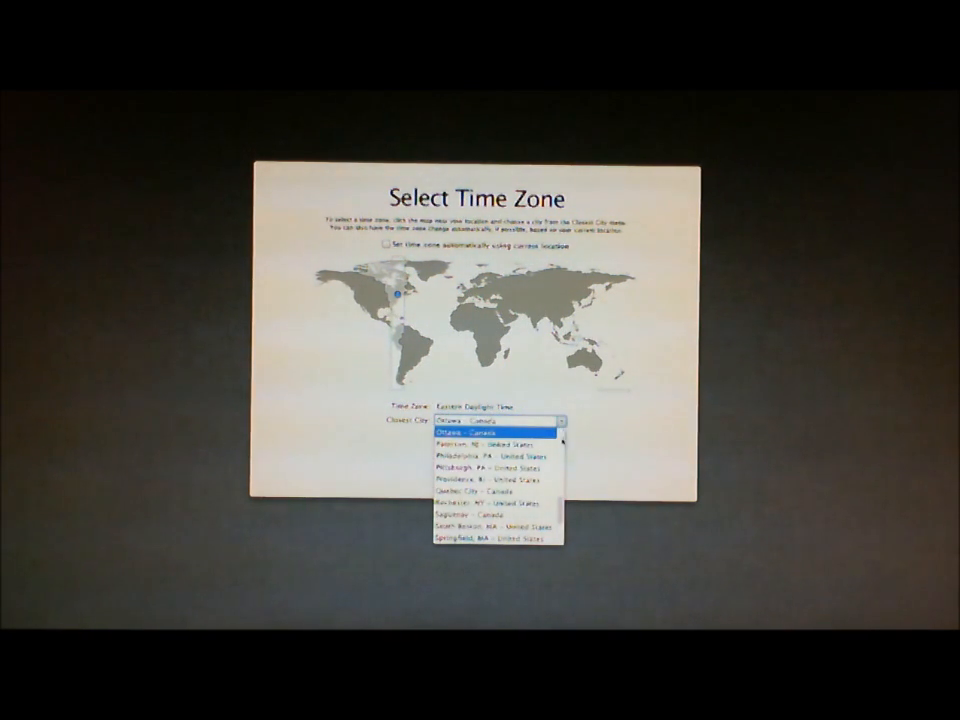
scroll(down, 3)
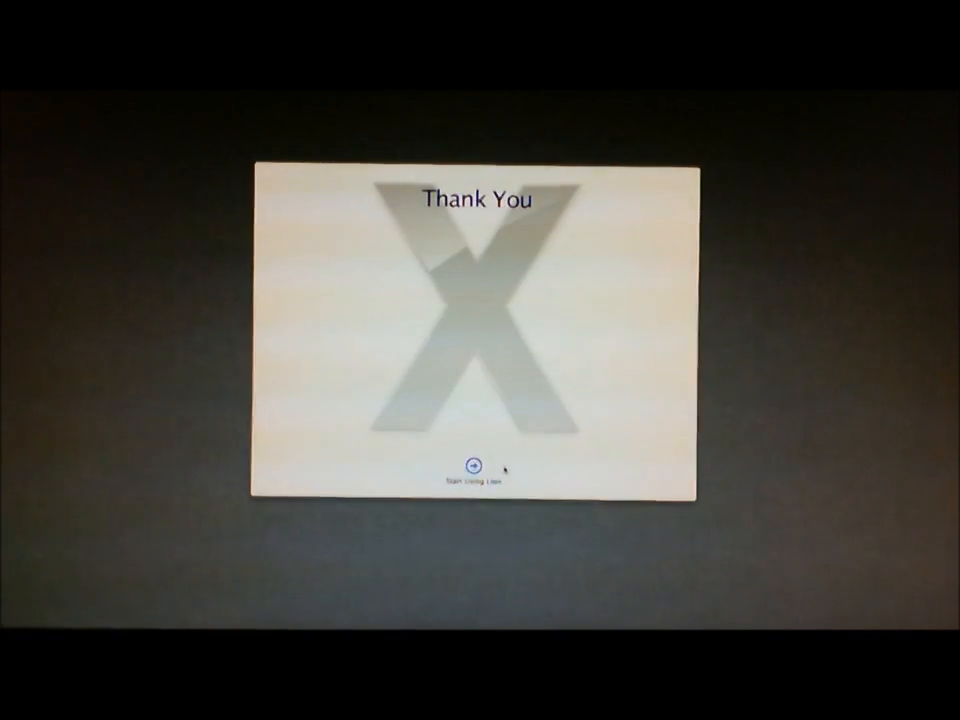
click(472, 466)
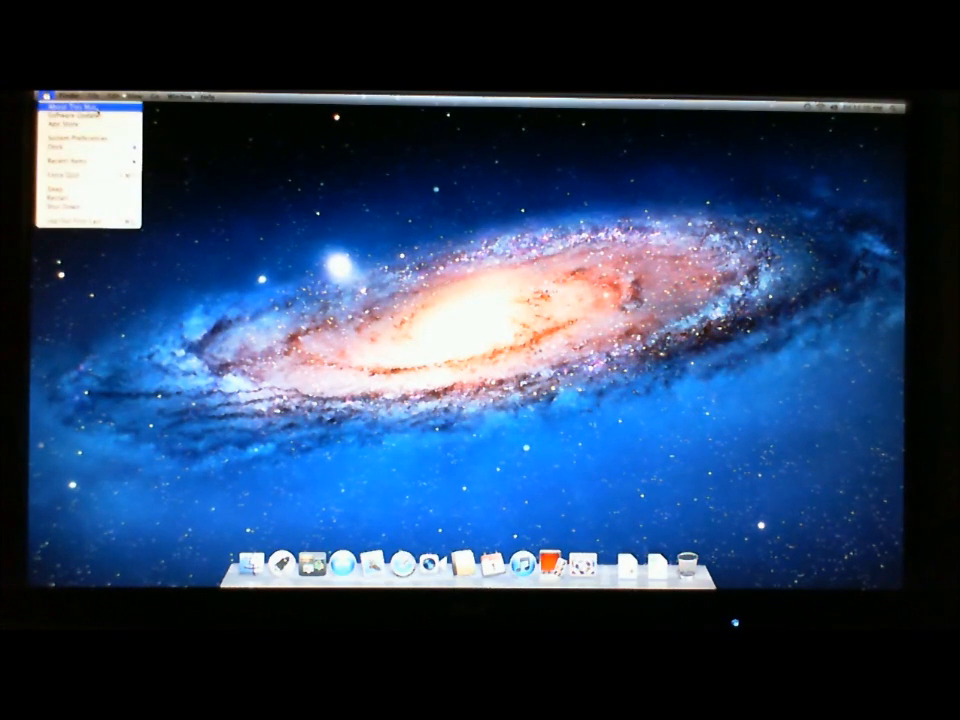
Bring up About This Mac from the Apple menu to show the Lion version details
click(66, 108)
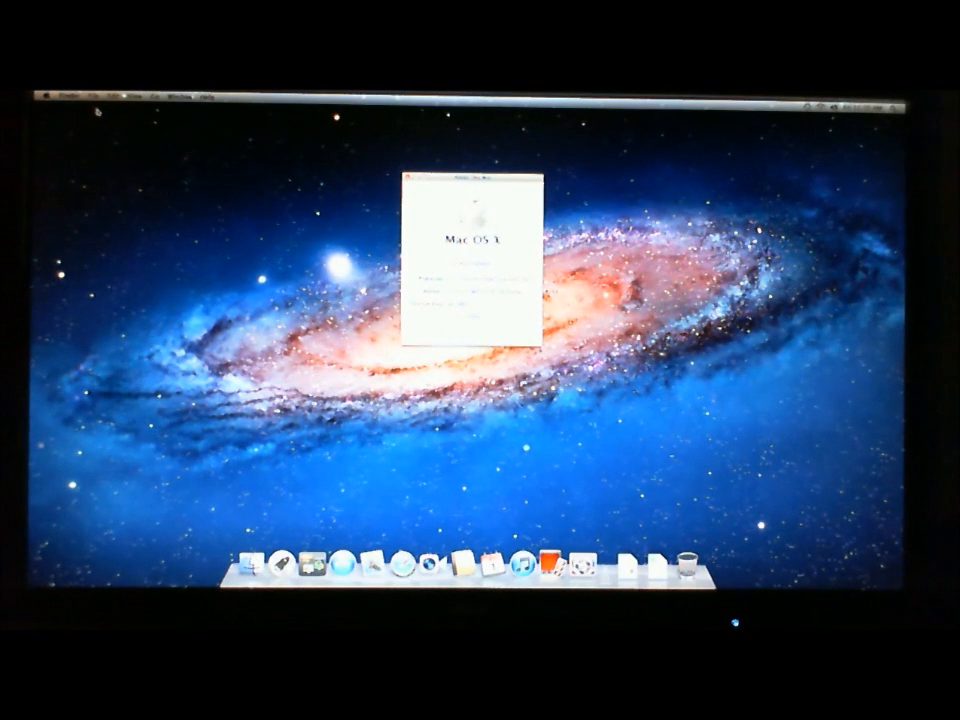
click(48, 96)
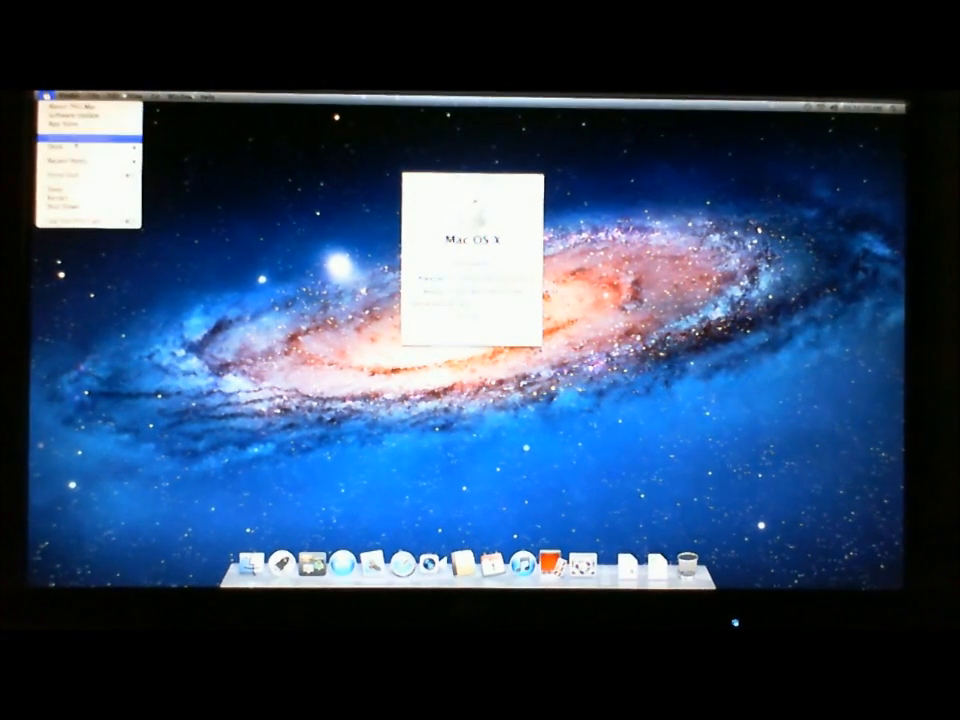
mouse_move(84, 212)
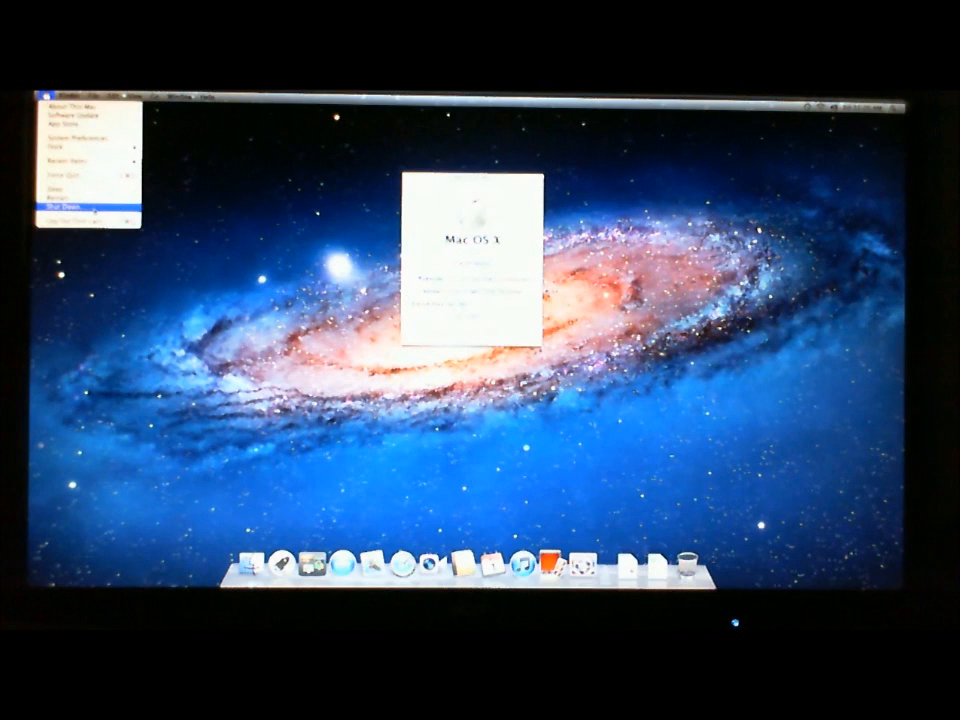